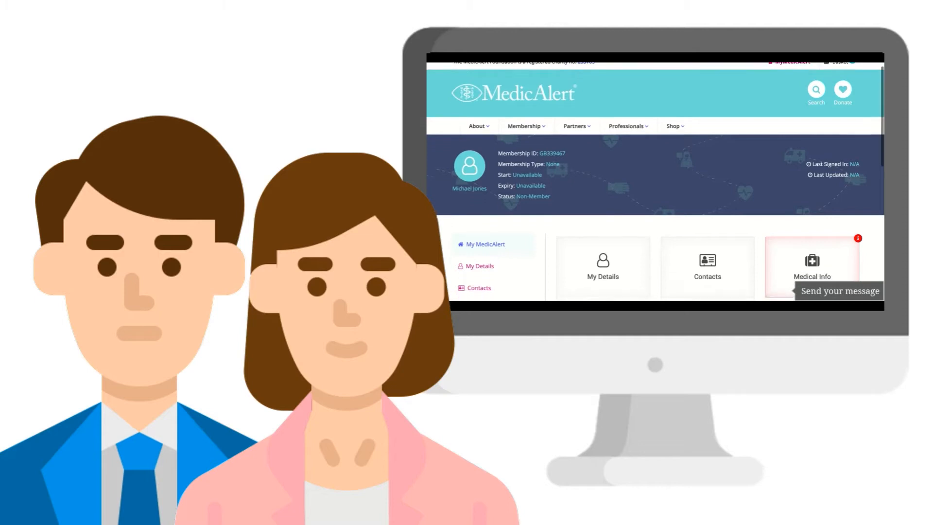
Scroll down the MedicAlert home page to find the account switch-on entry point.
scroll(down, 3)
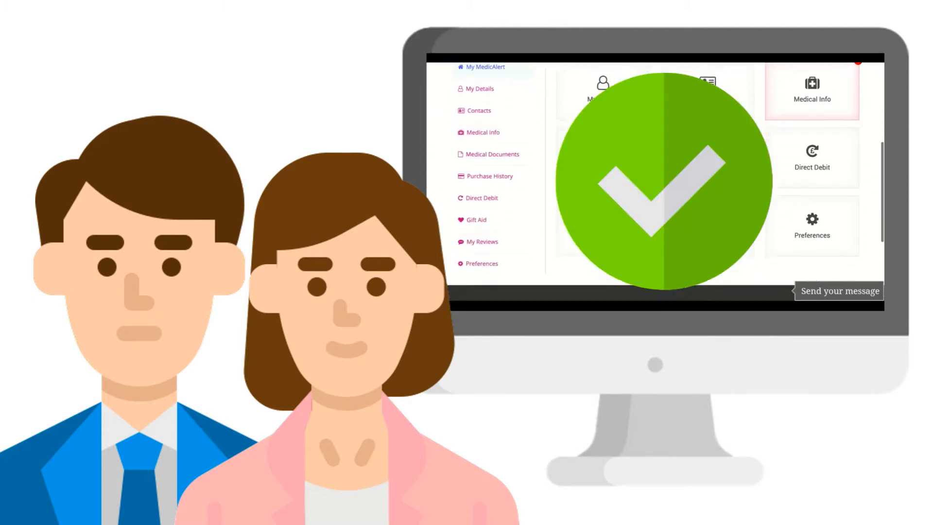
scroll(down, 3)
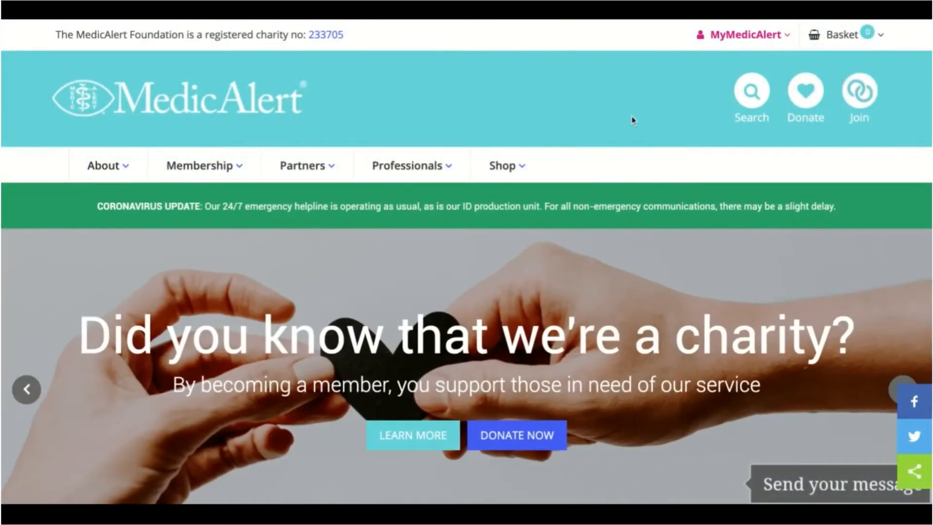
click(743, 35)
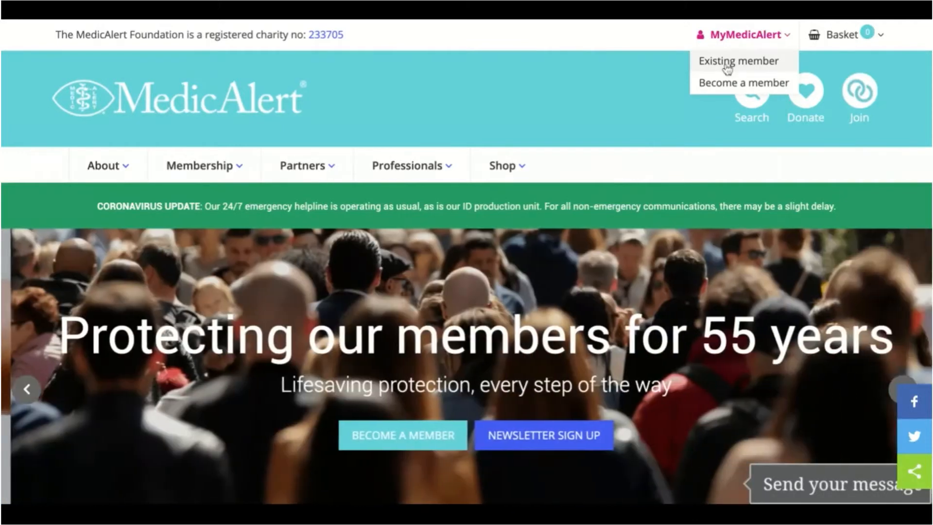
click(738, 60)
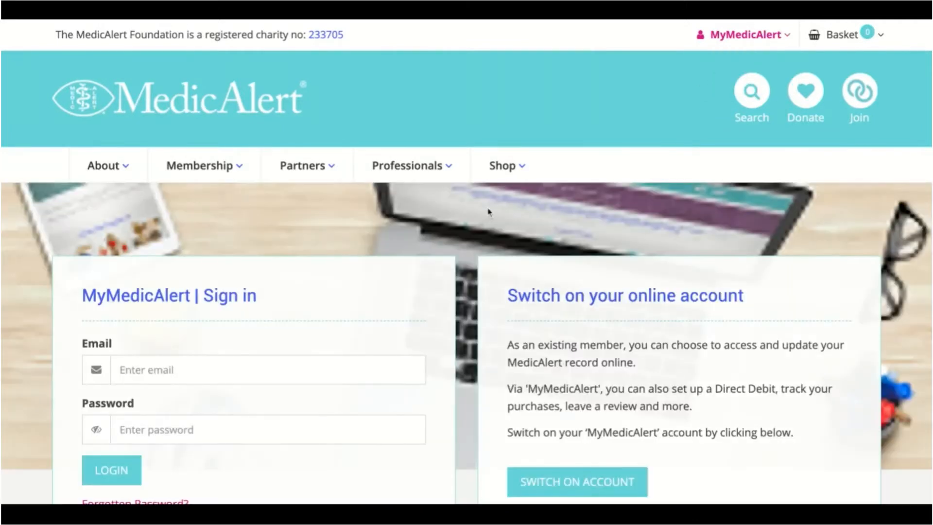
scroll(down, 3)
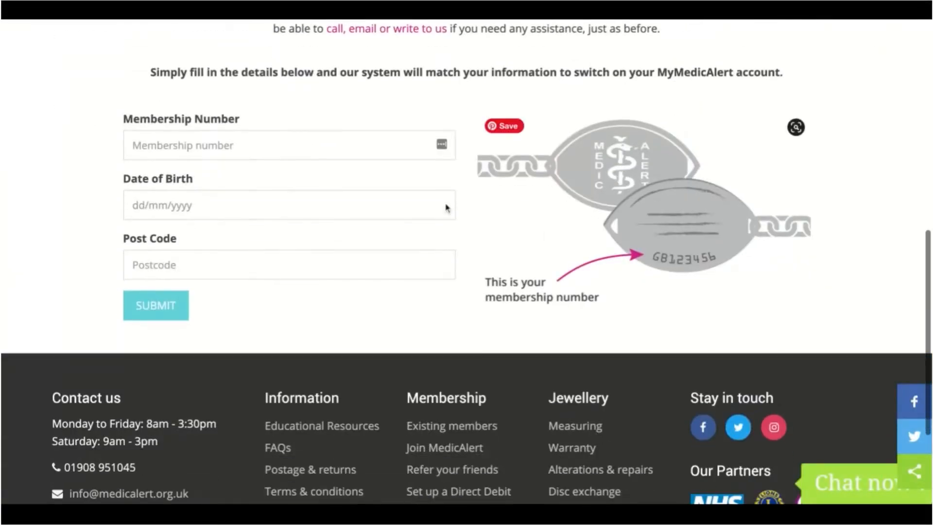
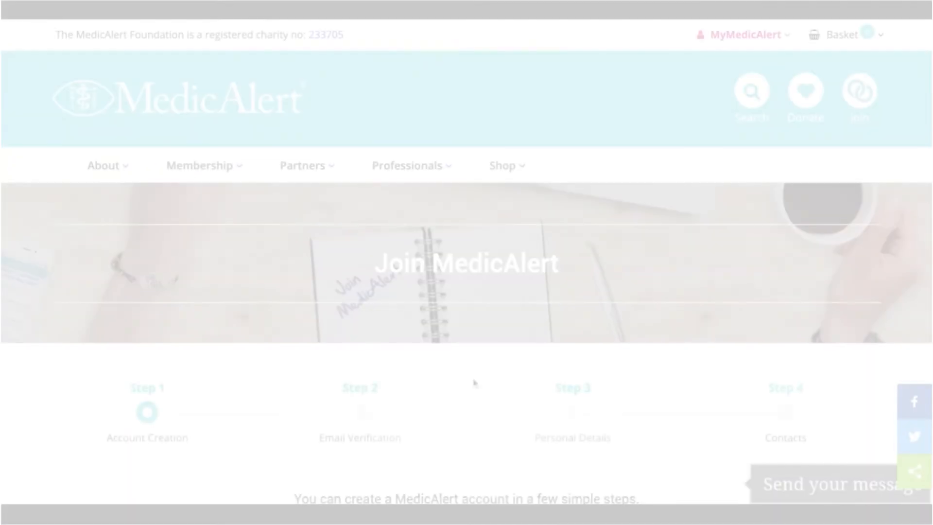
Review the filled-in name, contact, birth date and password fields on the registration form.
scroll(down, 3)
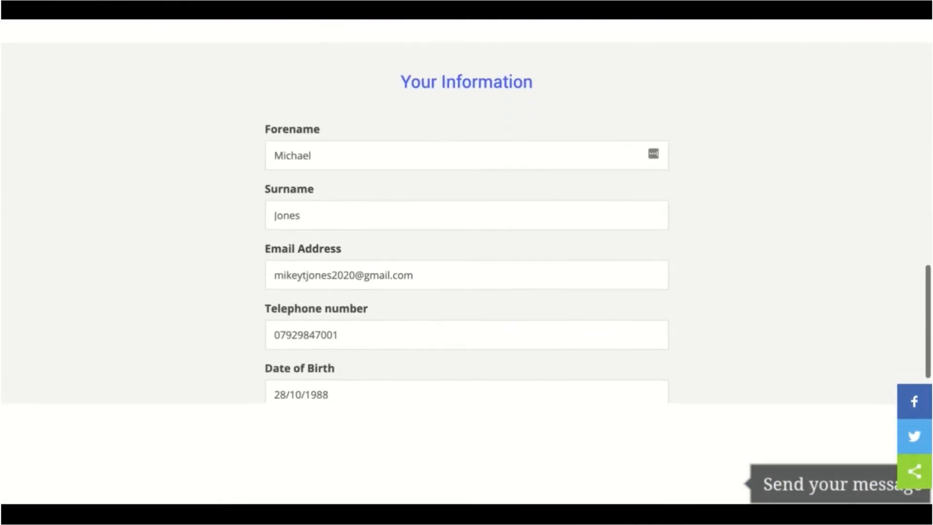
scroll(down, 3)
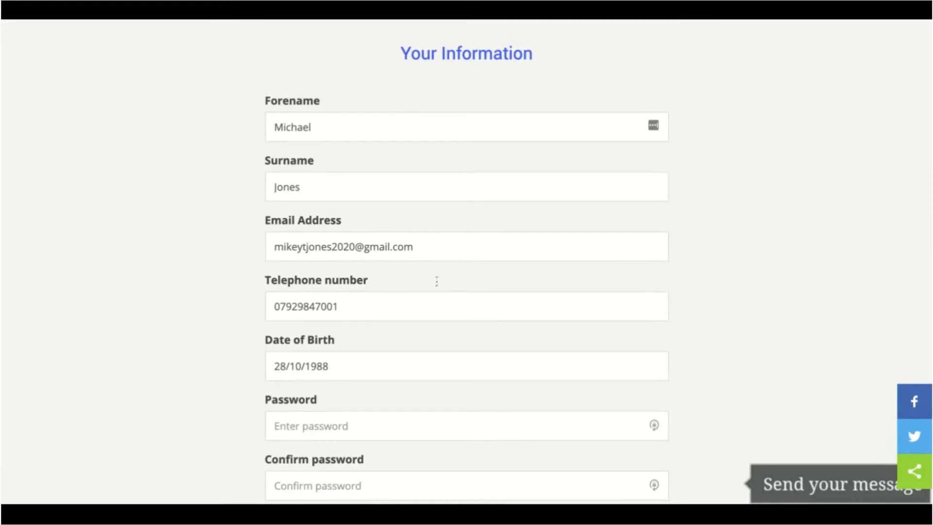
mouse_move(331, 280)
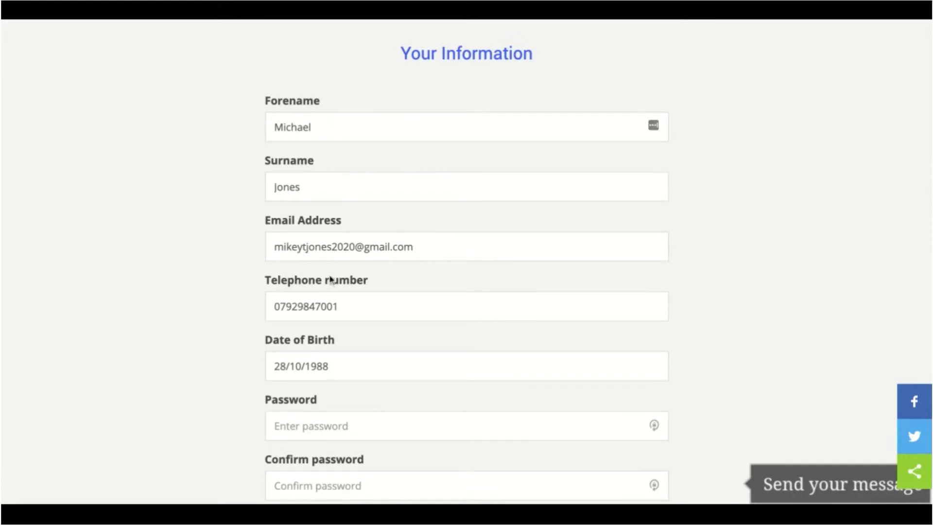
scroll(down, 3)
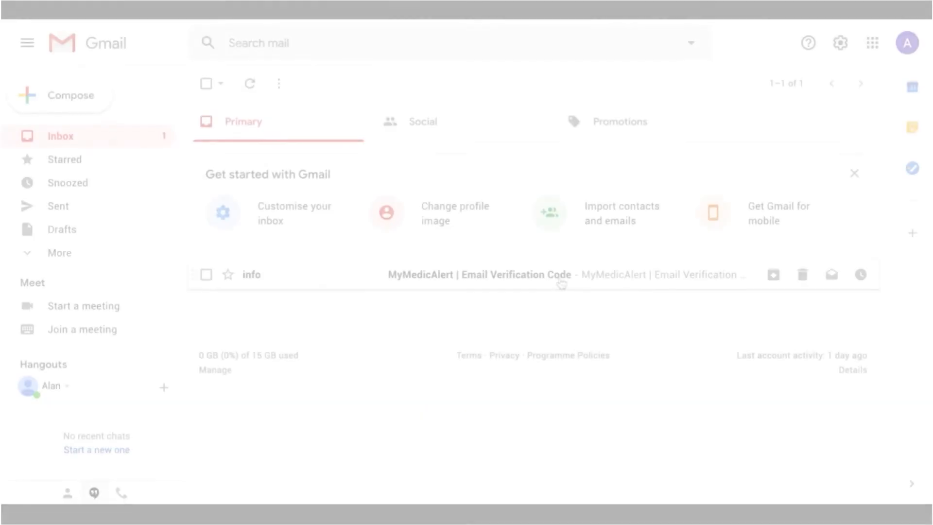
Copy the MyMedicAlert verification code from Gmail and submit it to reach Personal Details.
click(479, 274)
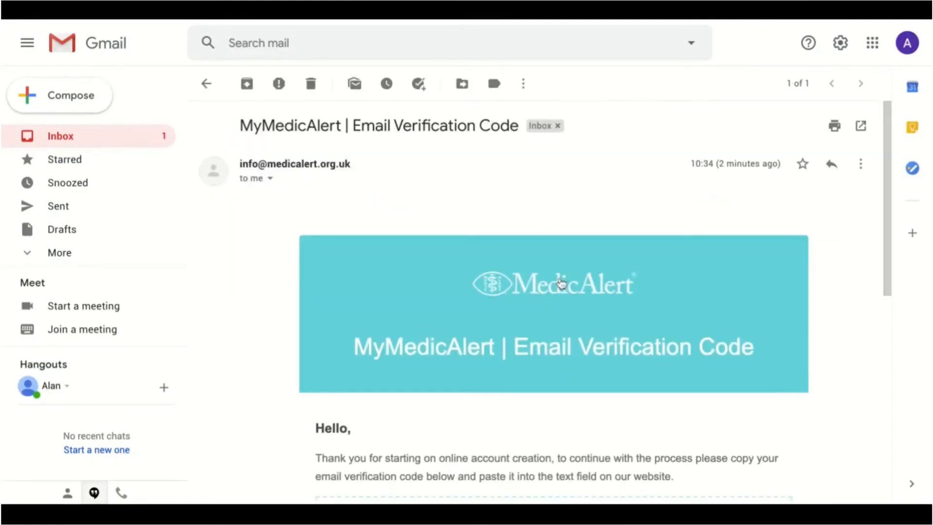
scroll(down, 3)
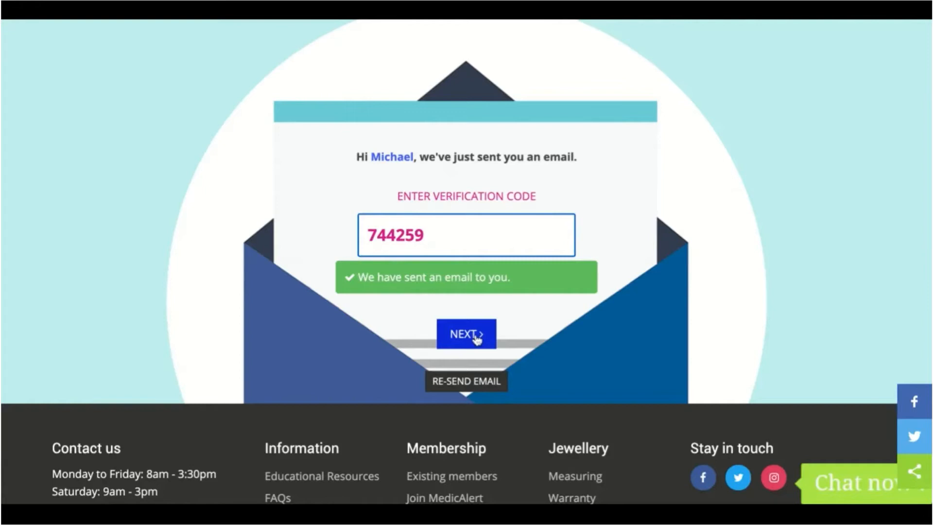
click(465, 333)
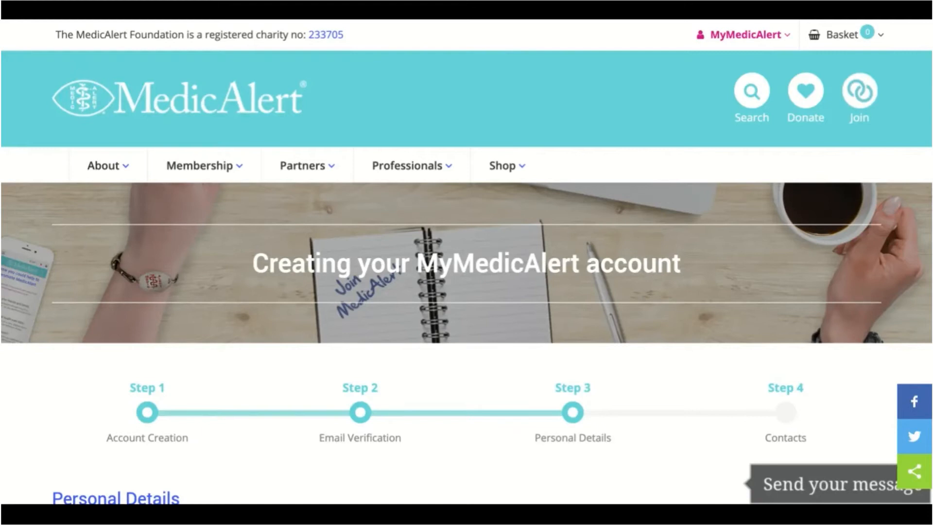
Review the personal details form and opt in to marketing communications.
scroll(down, 3)
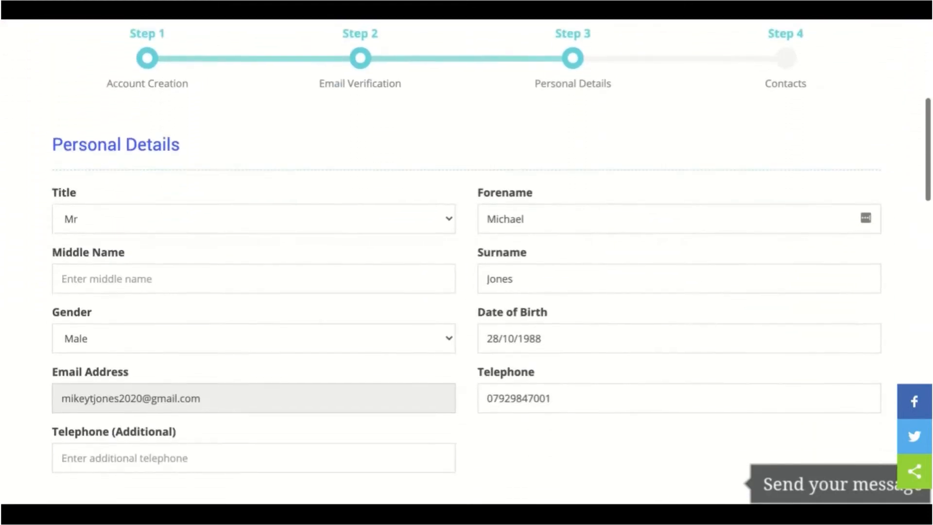
scroll(down, 3)
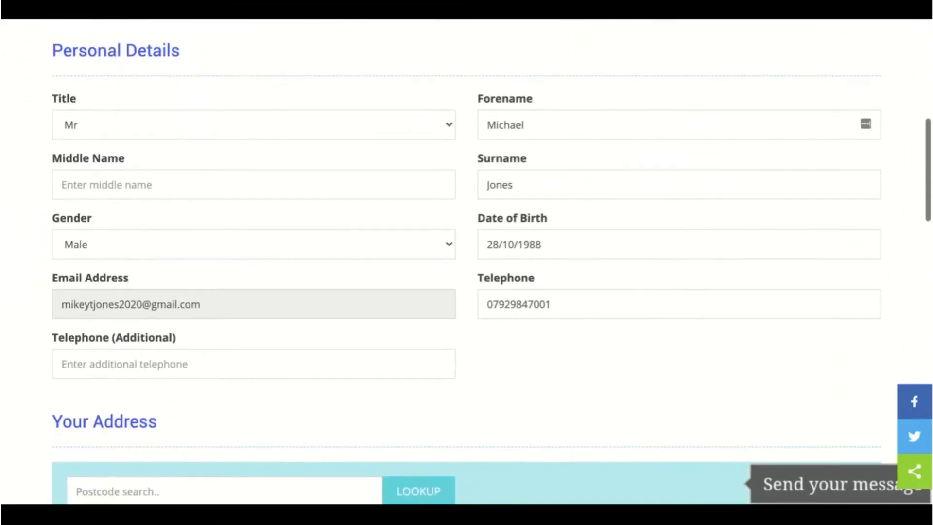
scroll(down, 3)
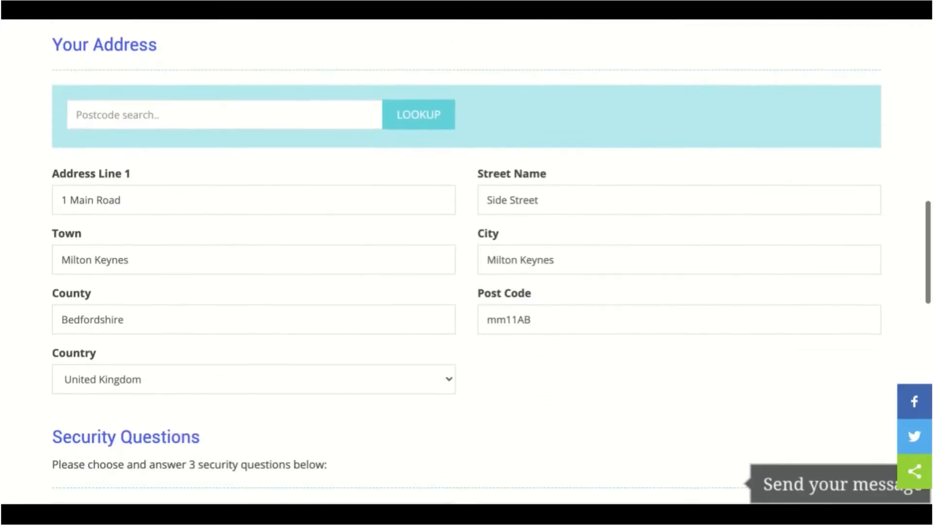
scroll(down, 3)
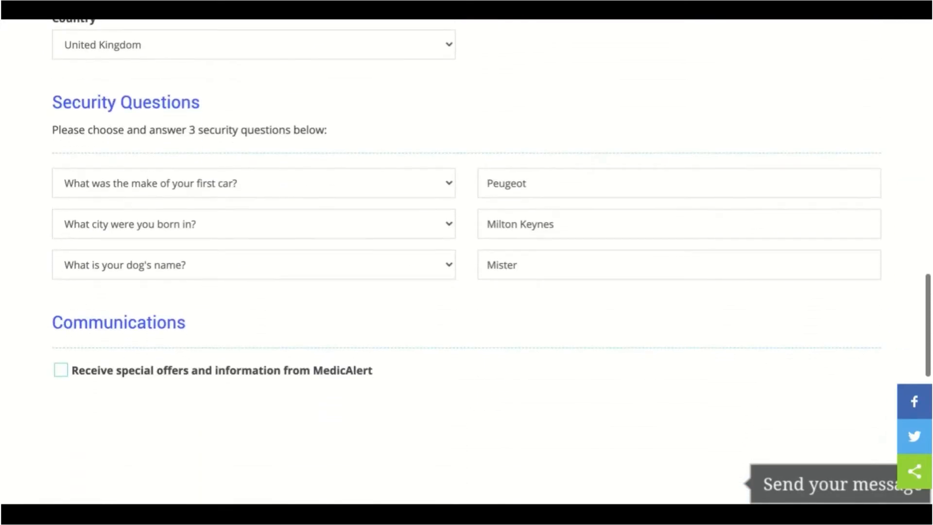
scroll(down, 3)
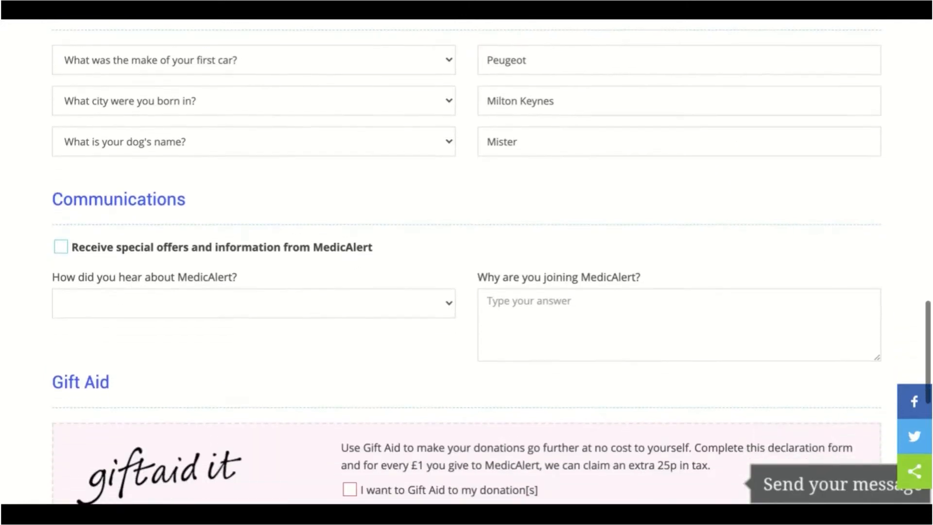
click(59, 246)
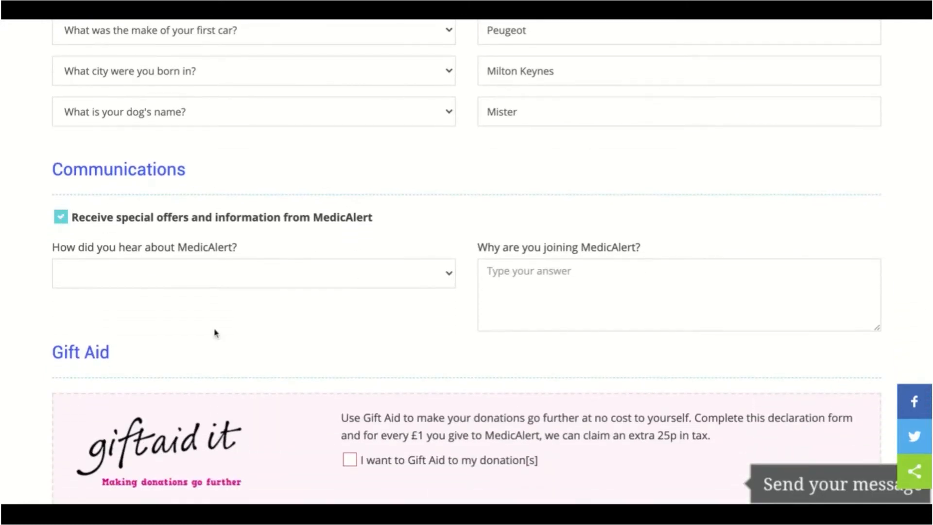
Submit the Personal Details step and continue to the Contacts step.
scroll(down, 3)
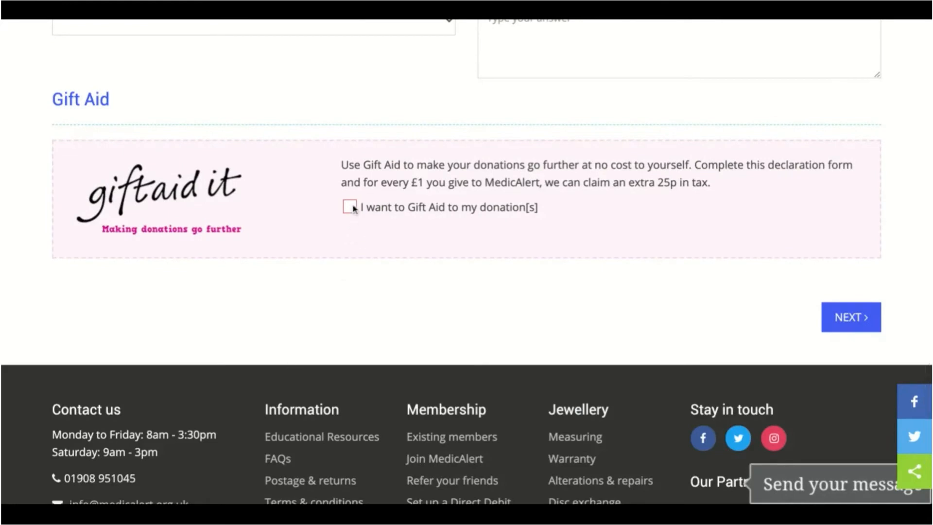
click(349, 208)
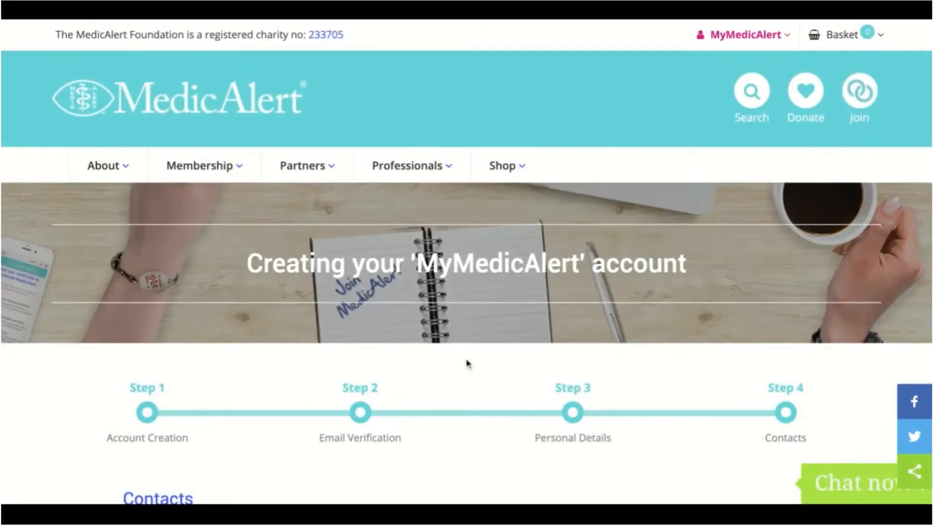
Add an emergency contact with forename starting 'Sm' under Contacts.
scroll(down, 3)
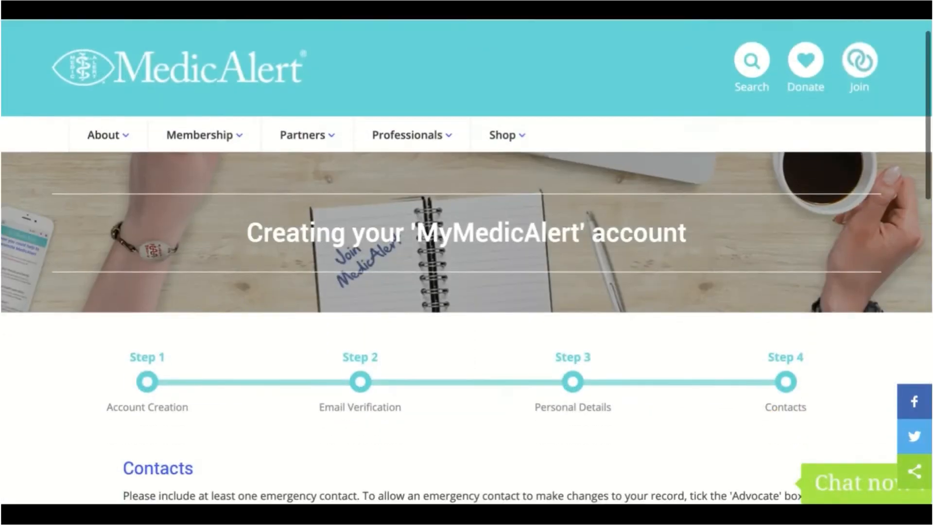
scroll(down, 3)
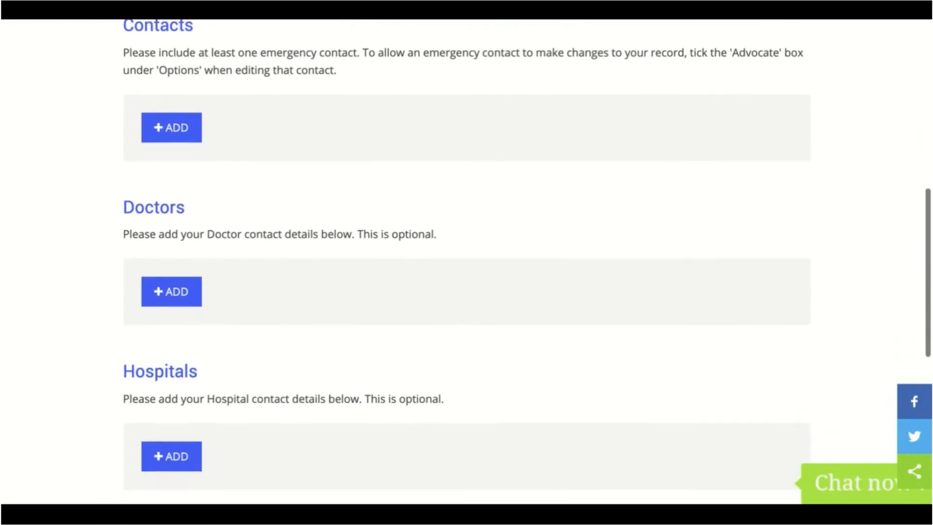
click(171, 127)
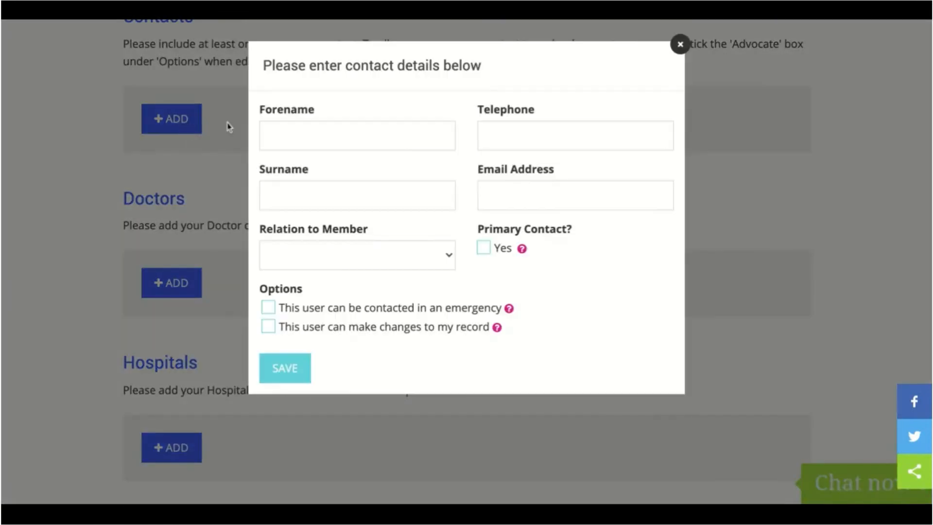
click(356, 135)
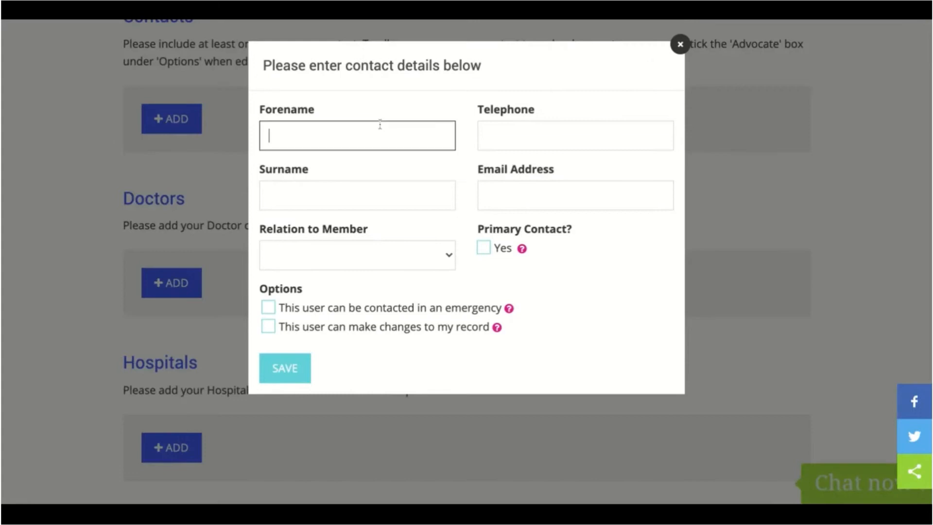
text(Sm)
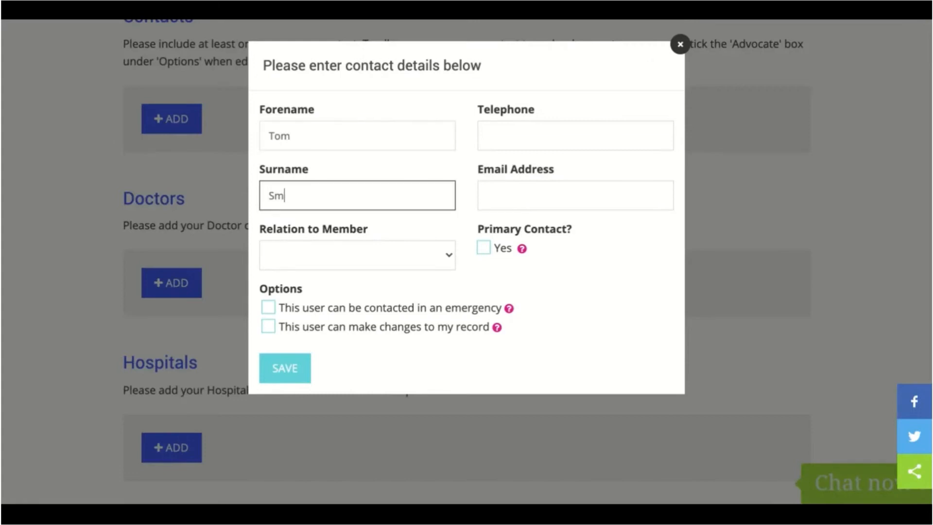
click(679, 45)
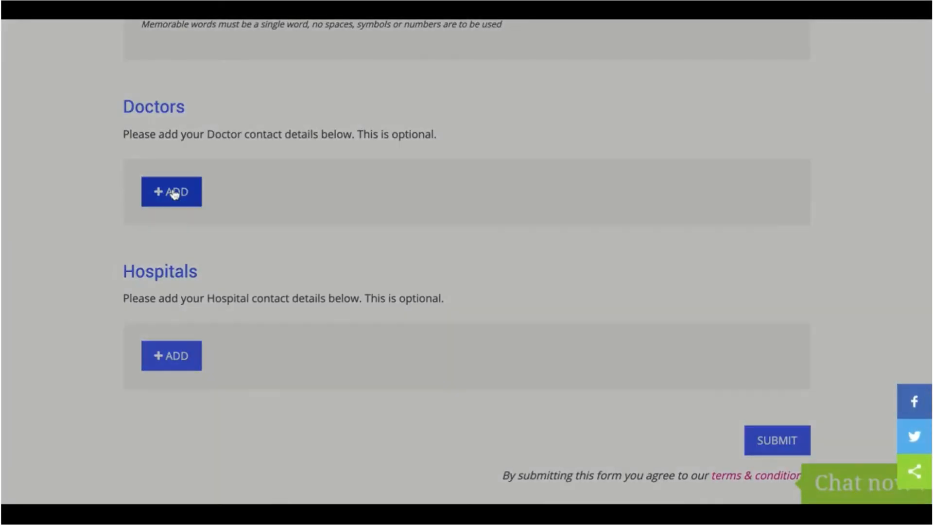
scroll(down, 3)
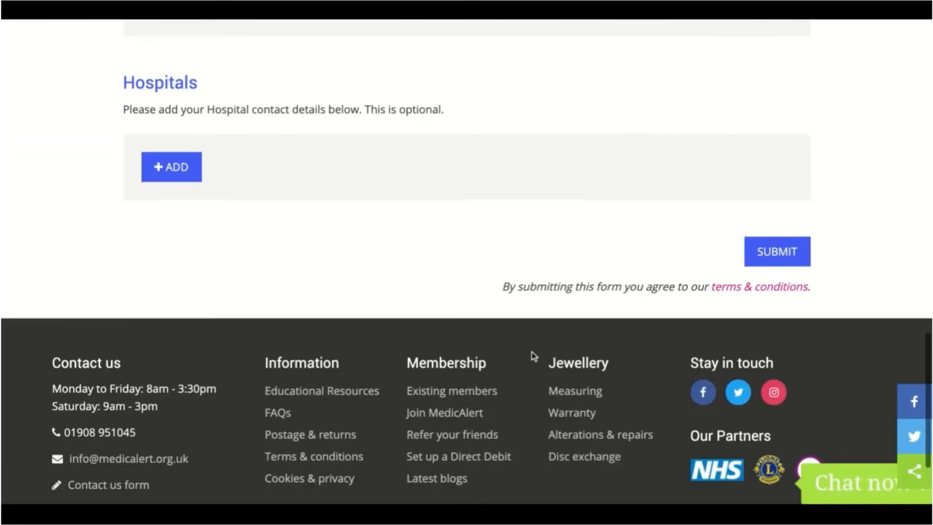
click(171, 167)
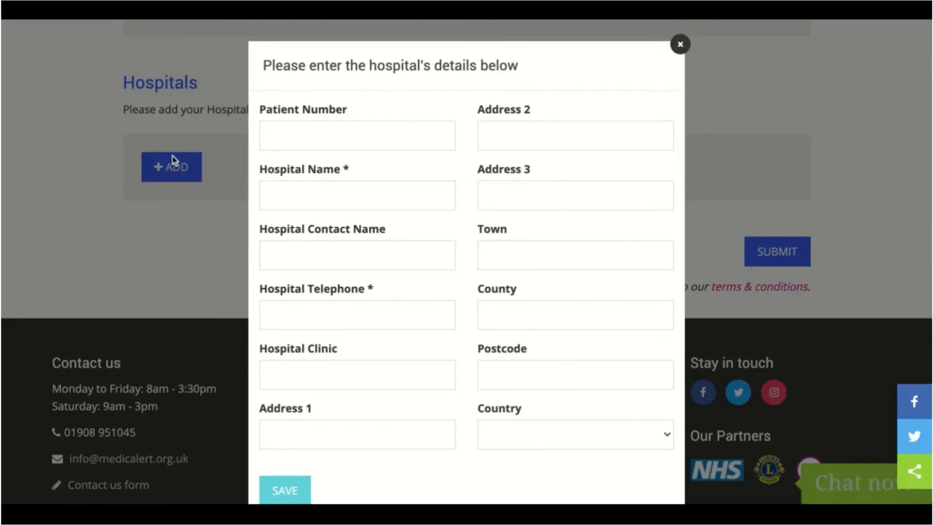
text(Main H)
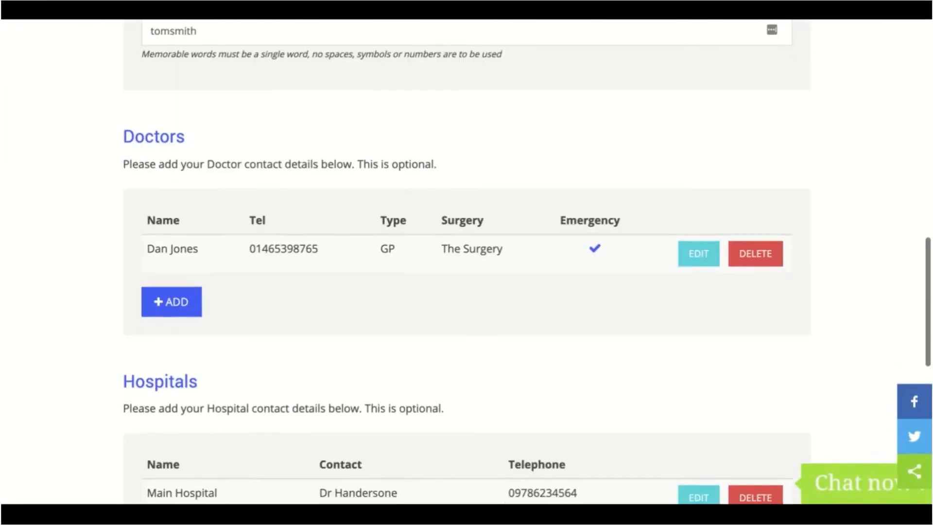
scroll(down, 3)
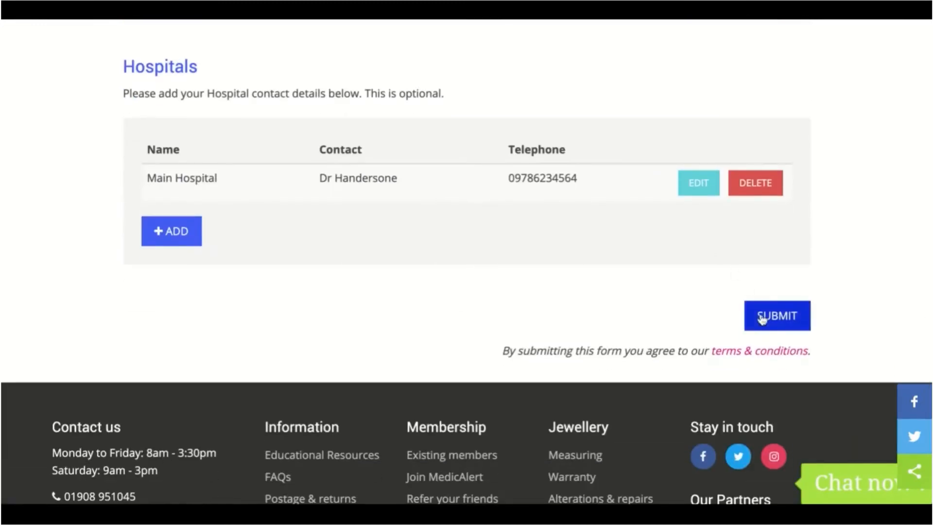
Submit the completed account sign-up and open the MyMedicAlert member dashboard.
click(777, 315)
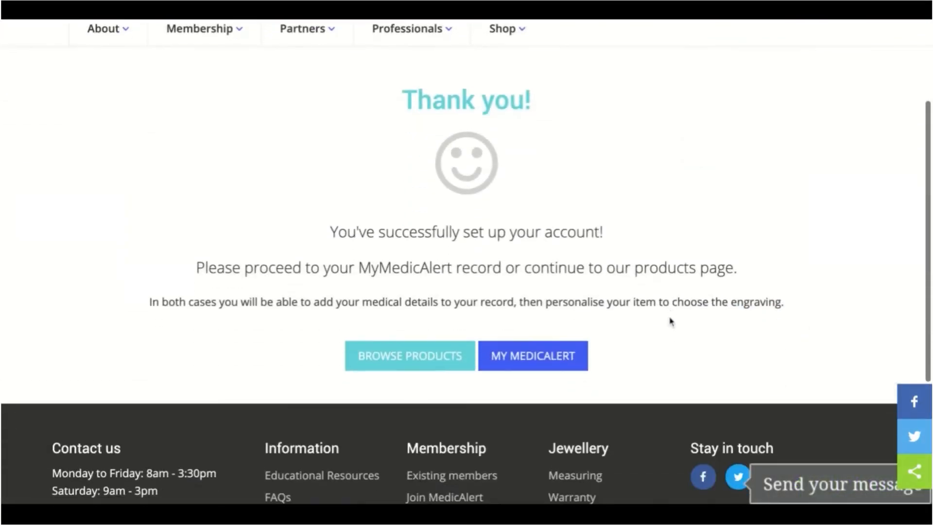
scroll(down, 3)
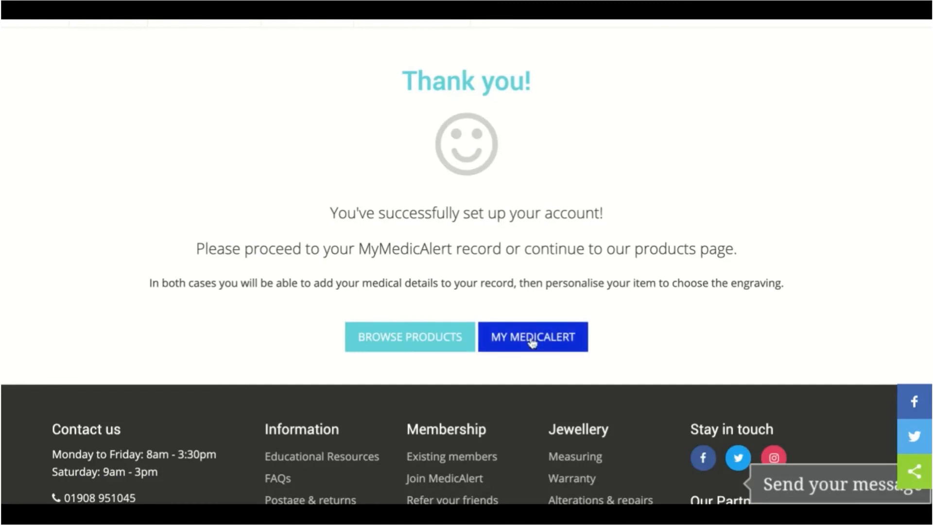
click(532, 337)
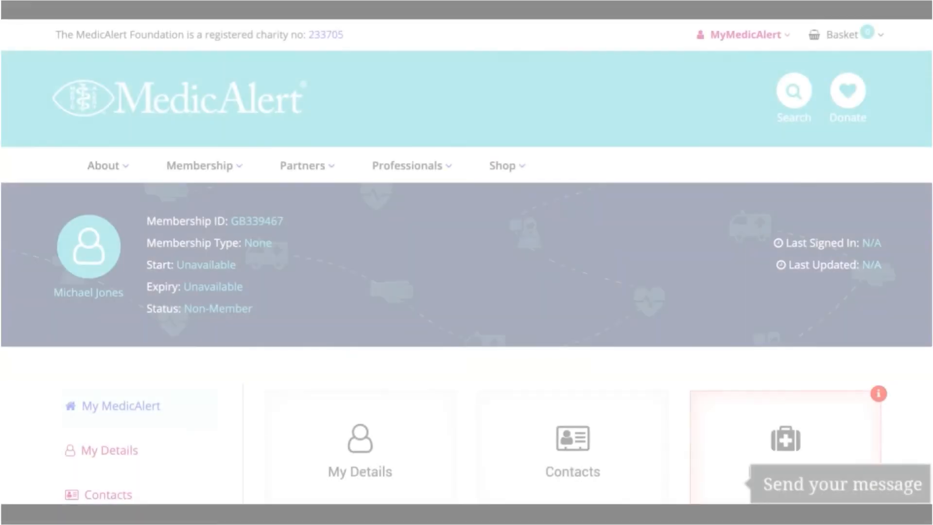
scroll(down, 3)
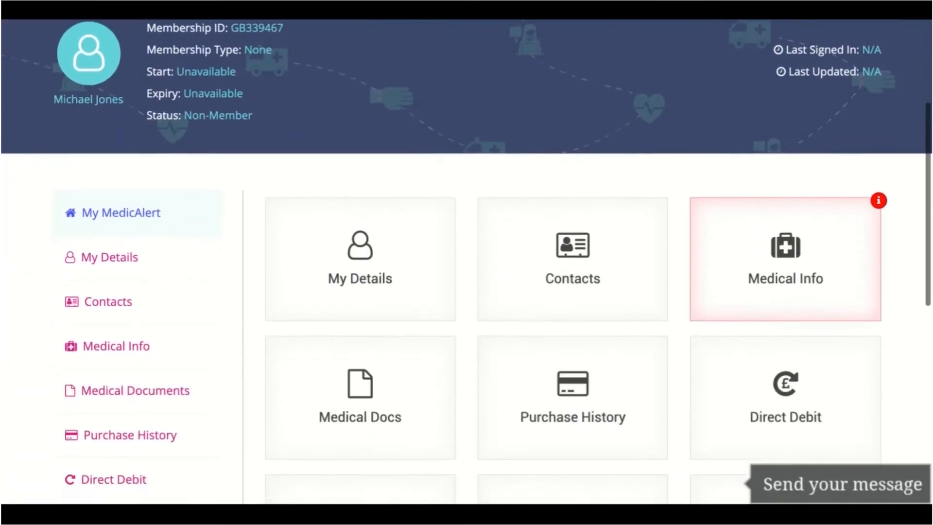
scroll(down, 3)
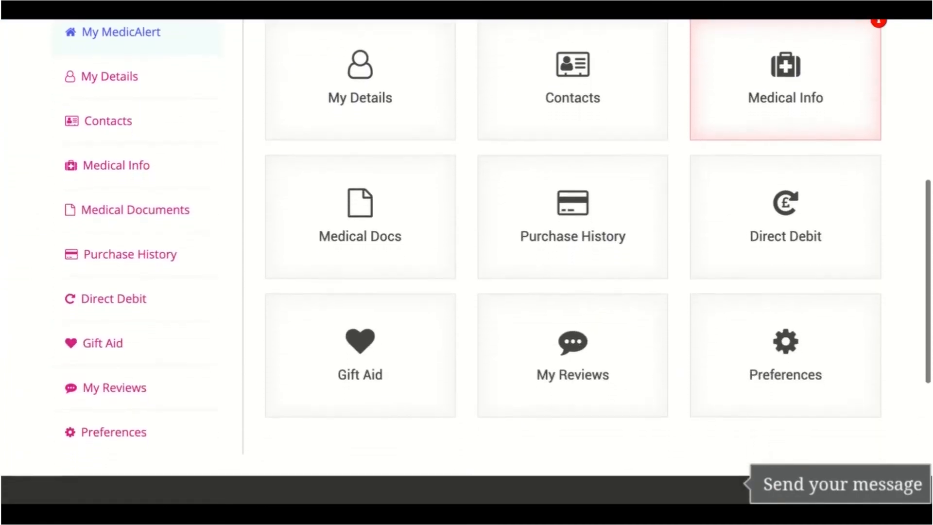
scroll(down, 3)
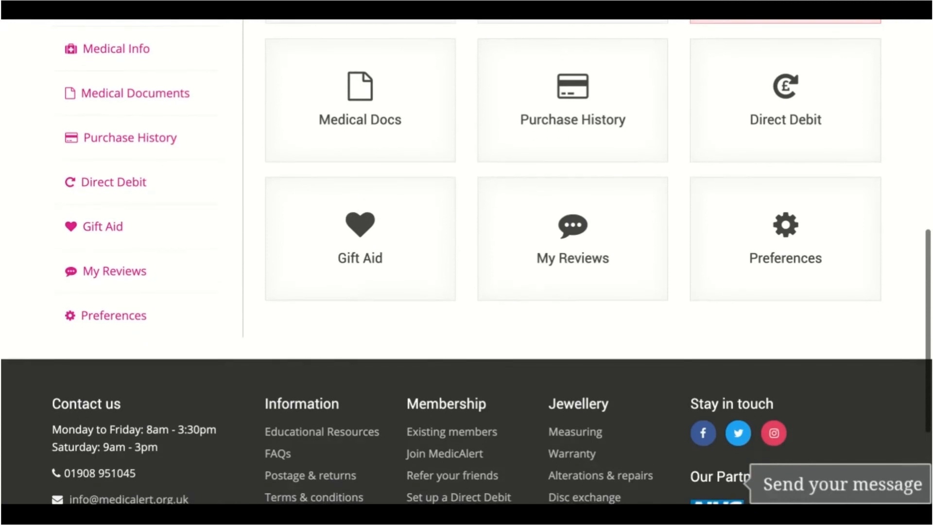
scroll(down, 3)
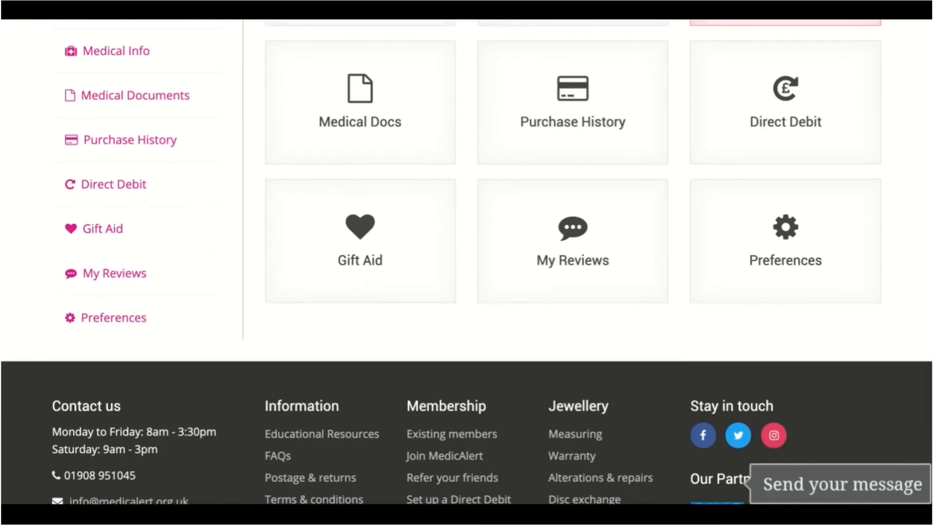